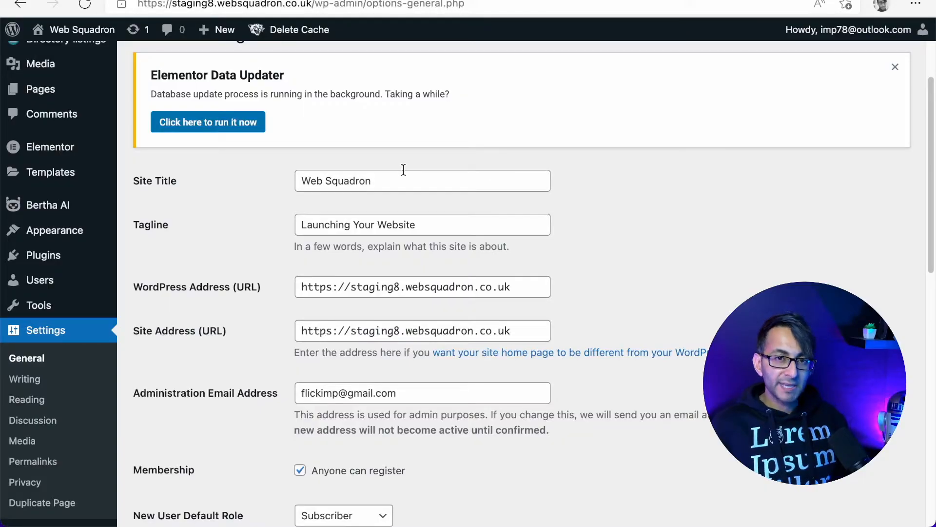
mouse_move(76, 337)
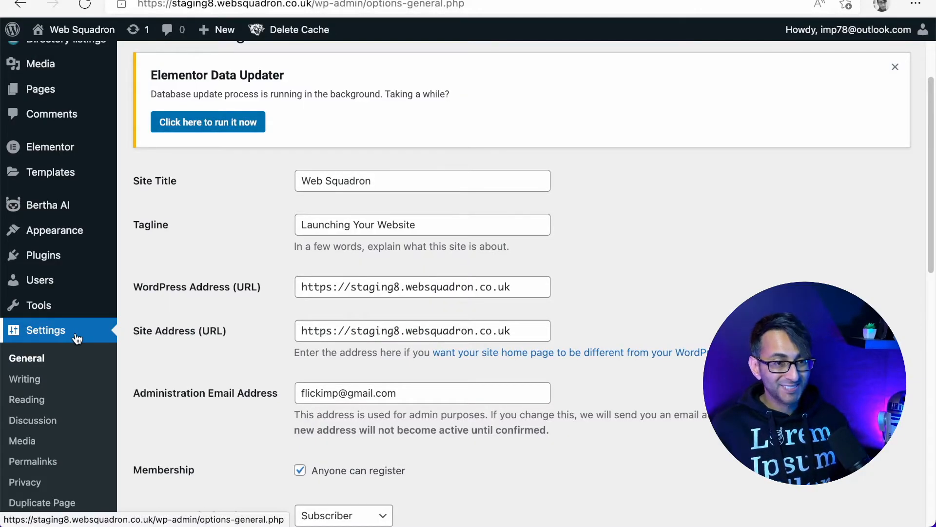
mouse_move(23, 441)
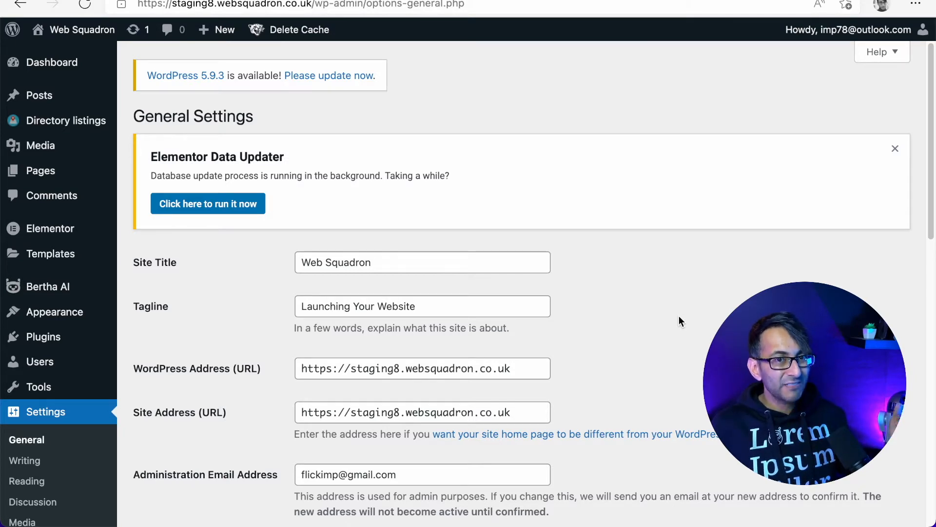
mouse_move(400, 384)
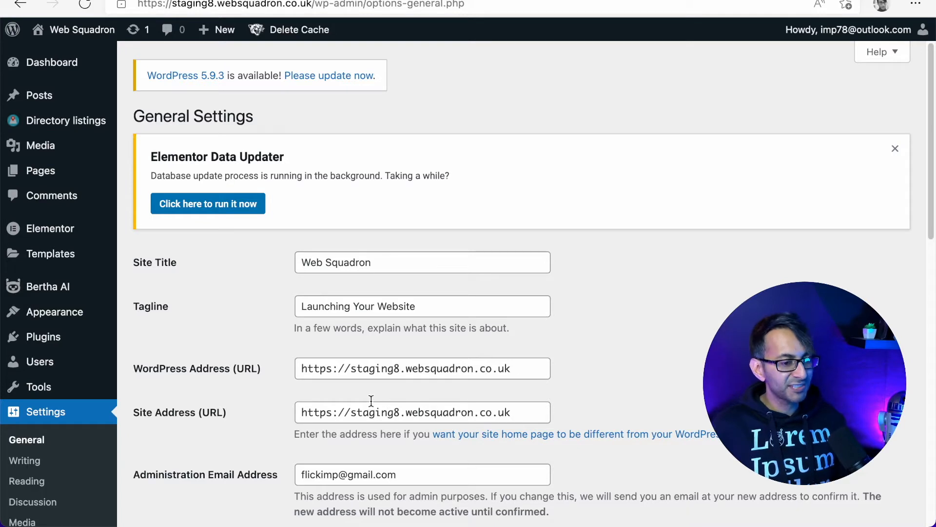
Review the site address, then show Reading settings with static homepage Bertha's Page.
left_click(422, 411)
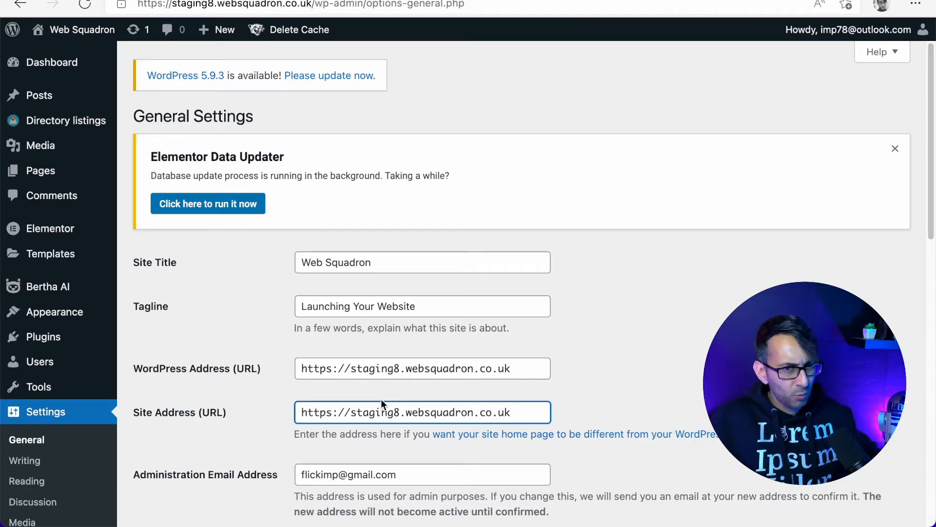
scroll("down", 3)
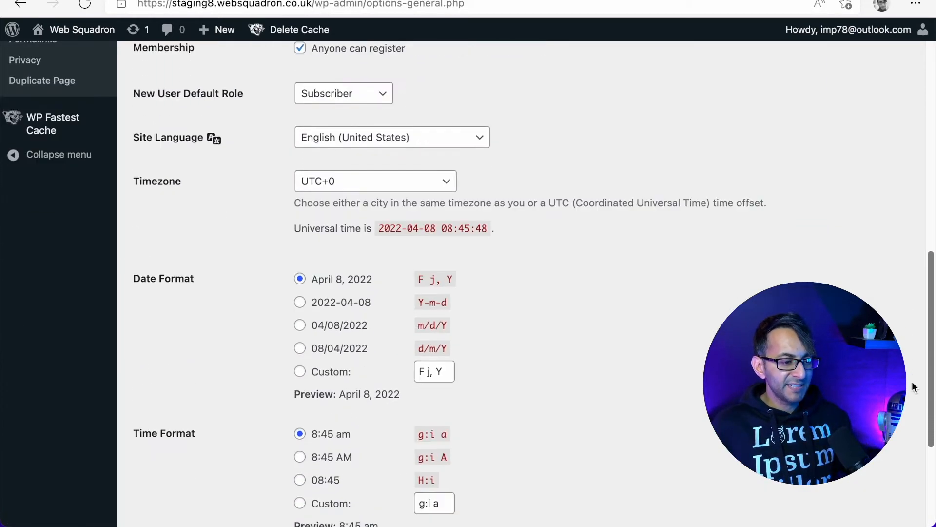
scroll("down", 3)
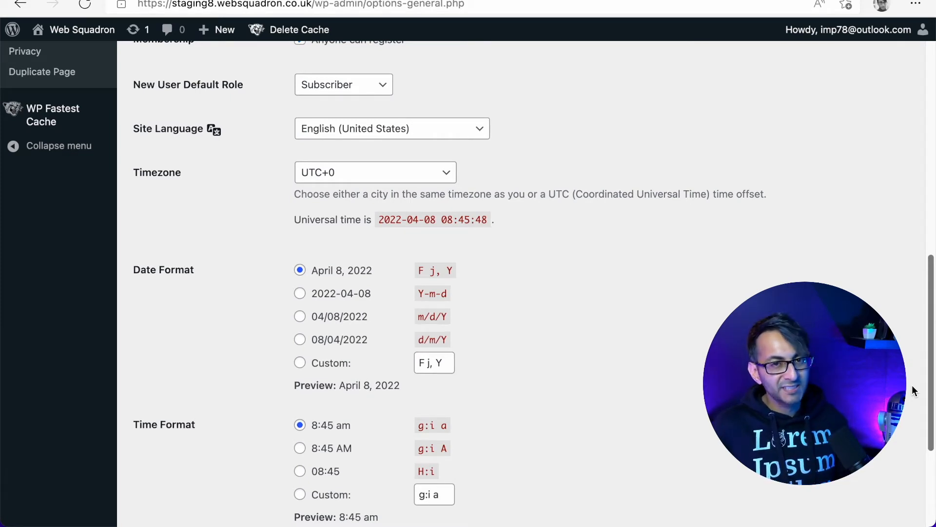
left_click(27, 402)
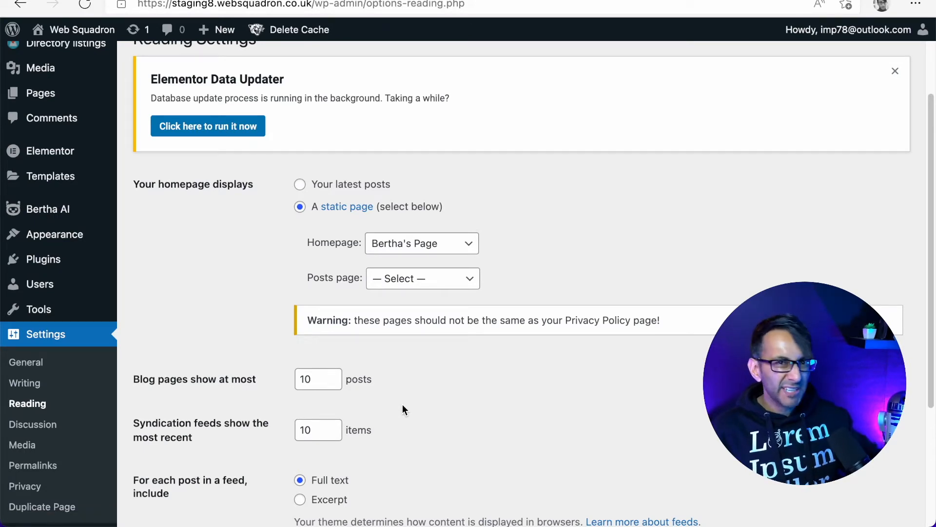
mouse_move(403, 332)
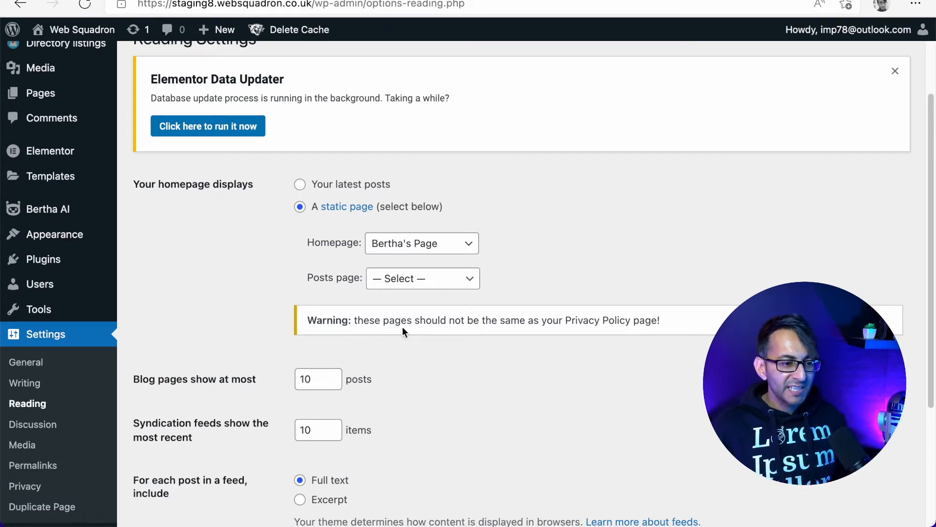
left_click(421, 243)
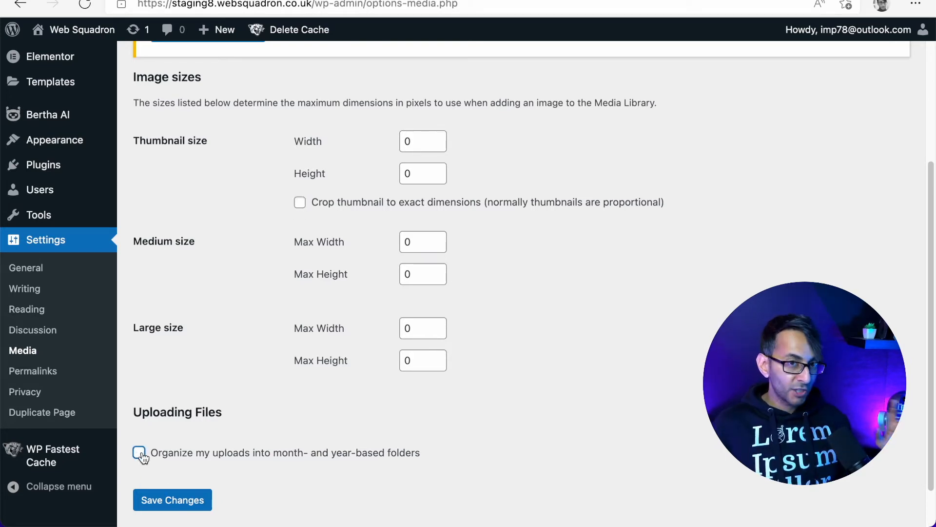
mouse_move(603, 445)
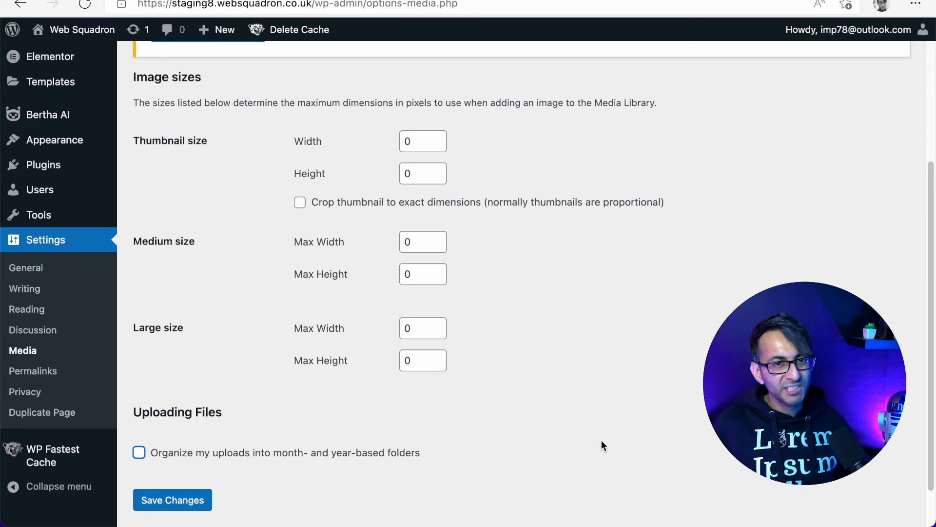
Show Media settings with image sizes at 0 and month/year folders off.
left_click(33, 370)
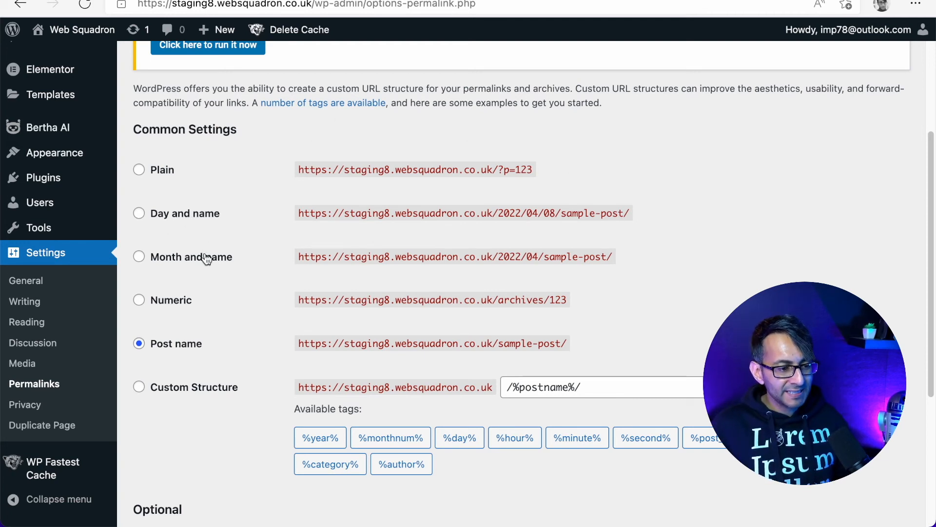
mouse_move(554, 178)
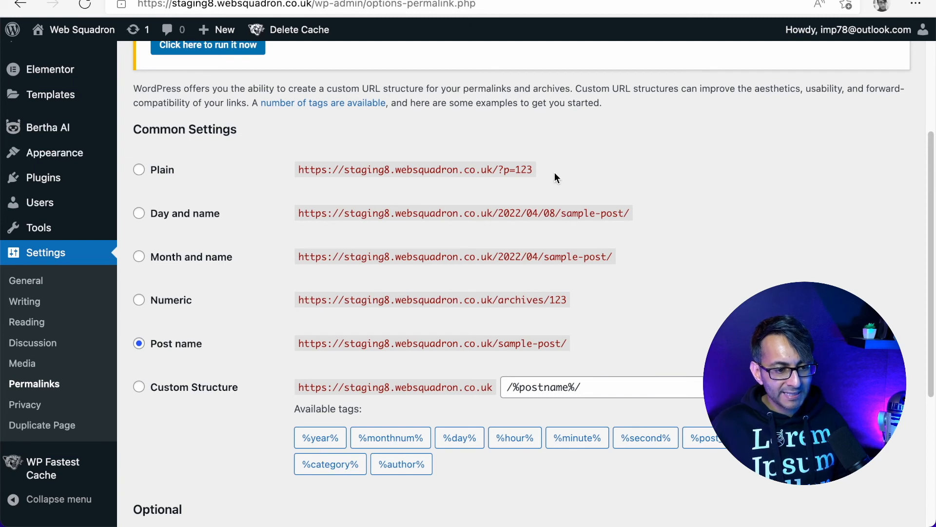